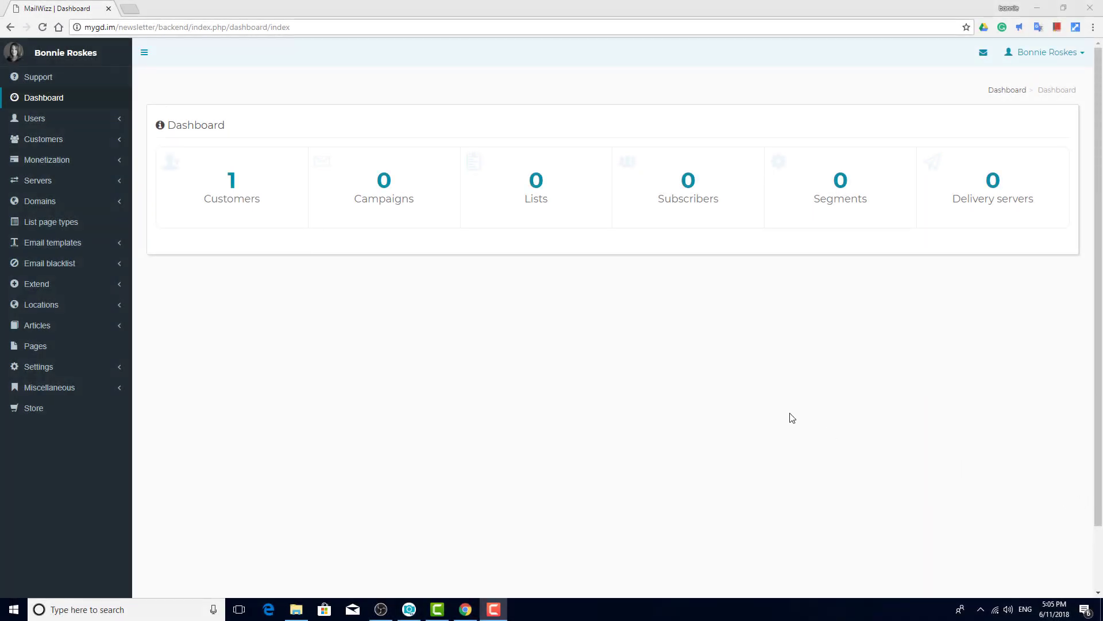
- Expand Servers in the sidebar to show delivery, bounce and feedback loop server options
click(38, 180)
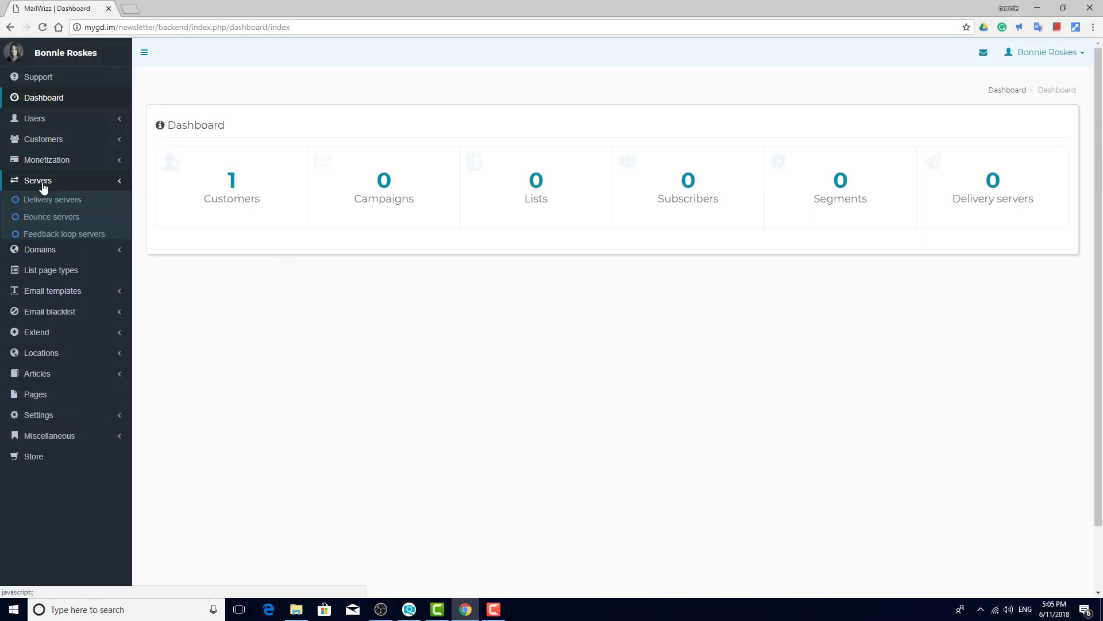
click(51, 198)
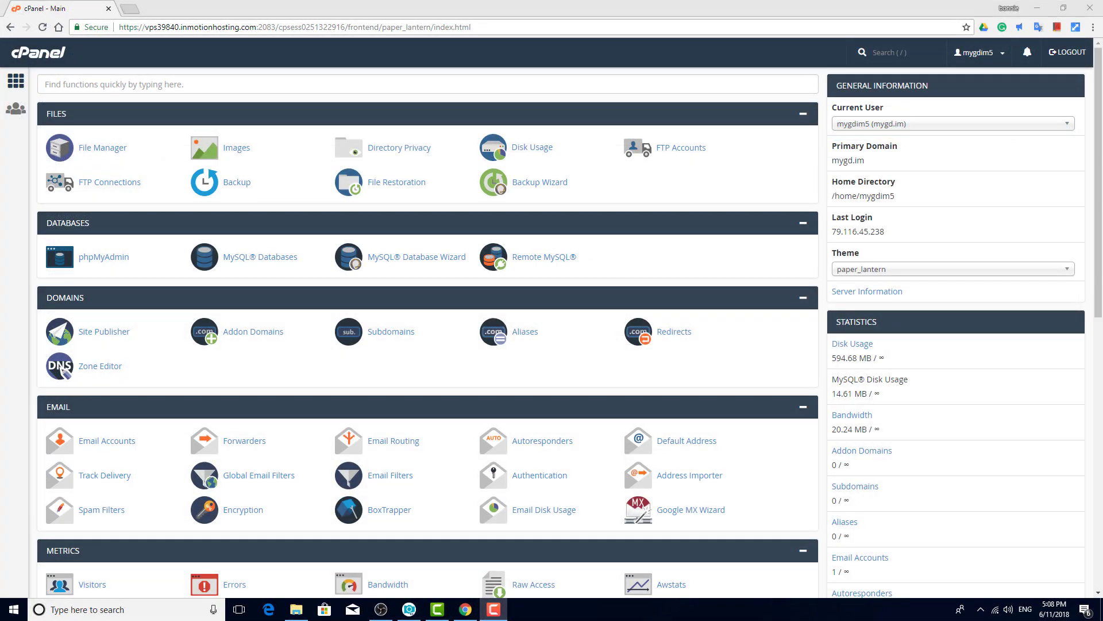
- Browse public_html > newsletter in cPanel's File Manager down to the MailWizz subfolders
click(102, 147)
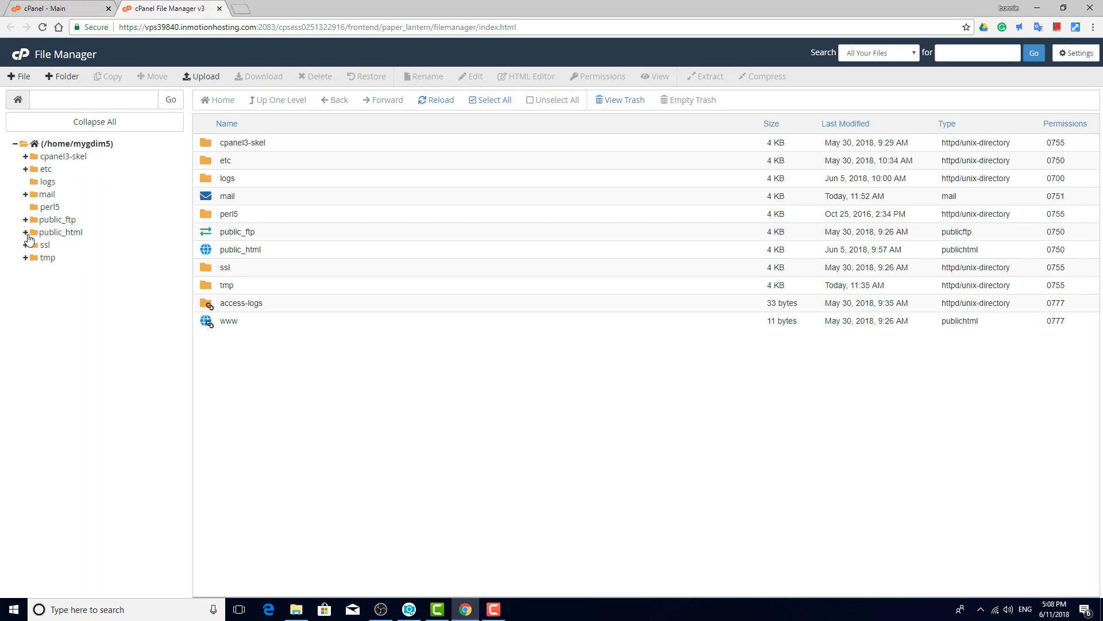
click(25, 231)
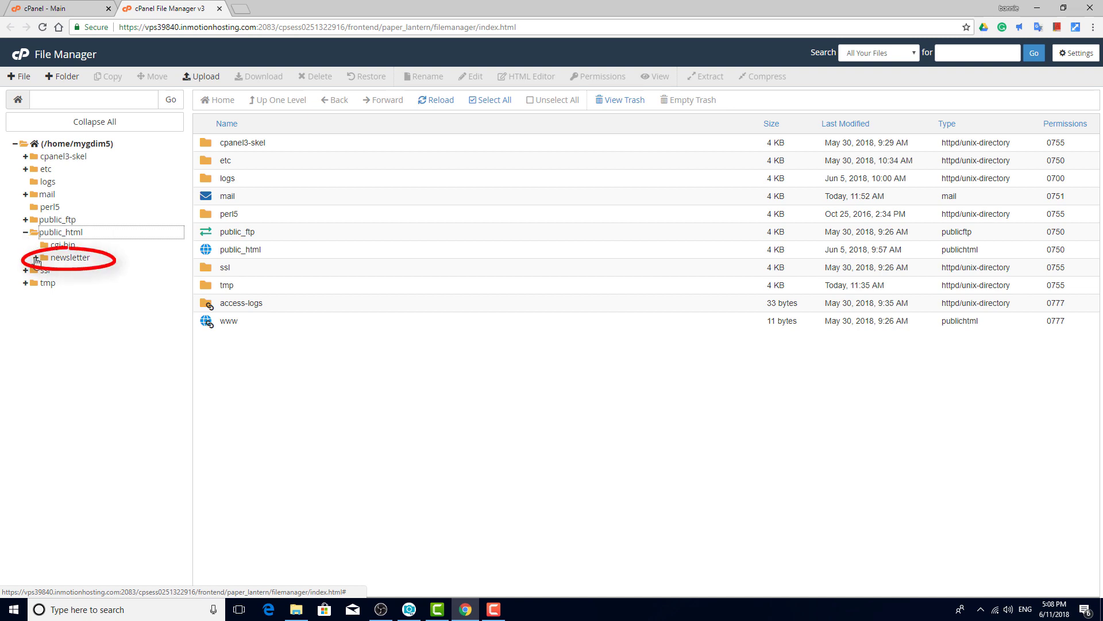
click(37, 256)
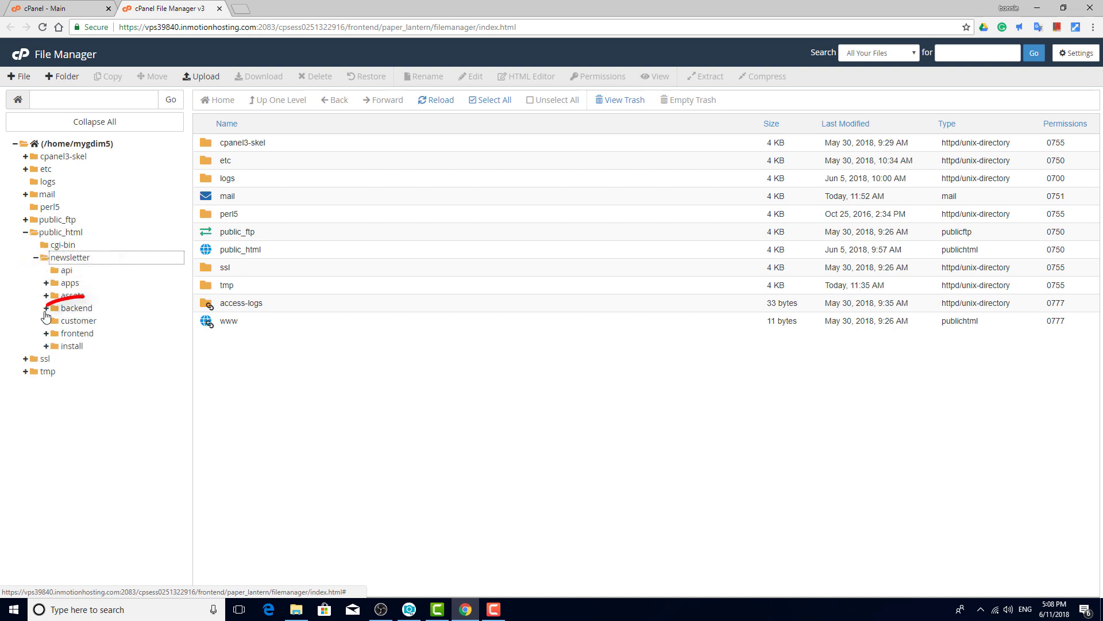
click(46, 308)
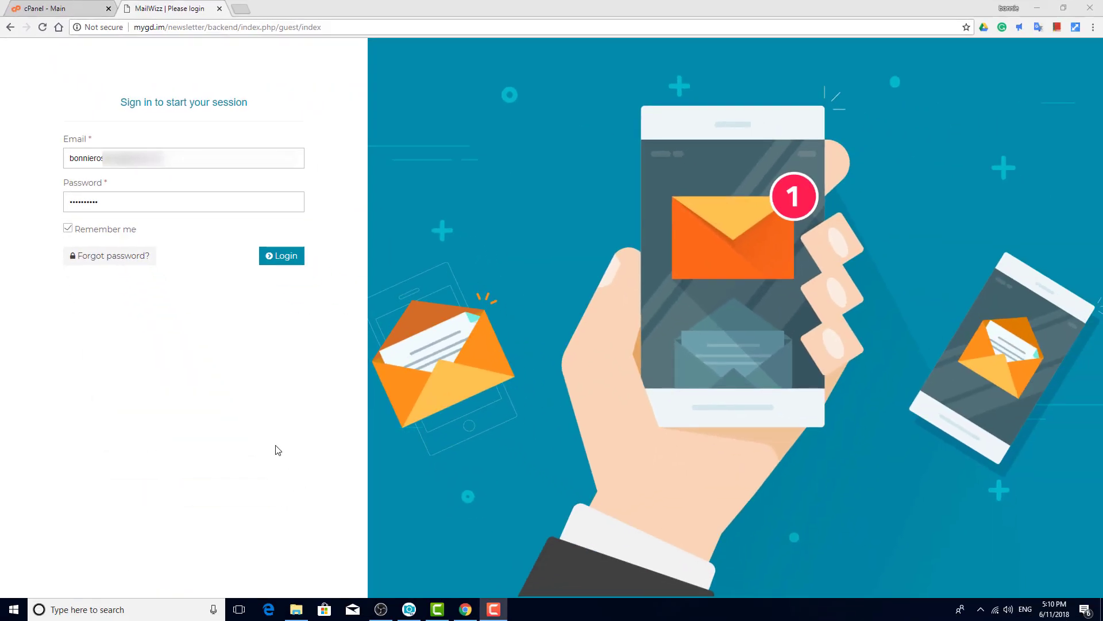
- Log in to the MailWizz backend and go to Servers > Delivery servers
click(280, 255)
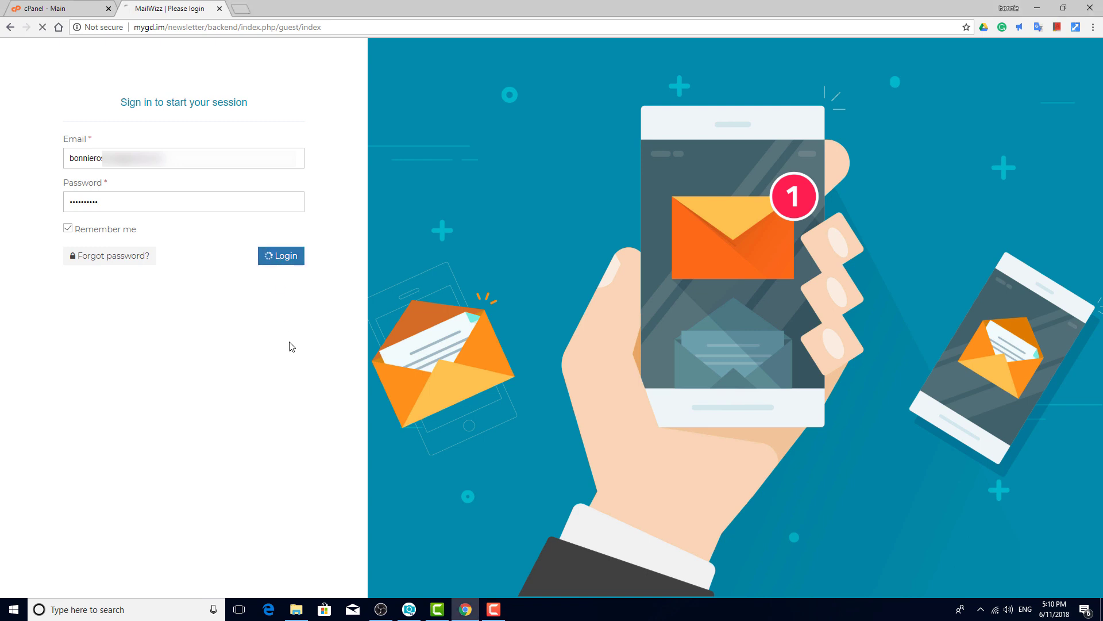
click(281, 255)
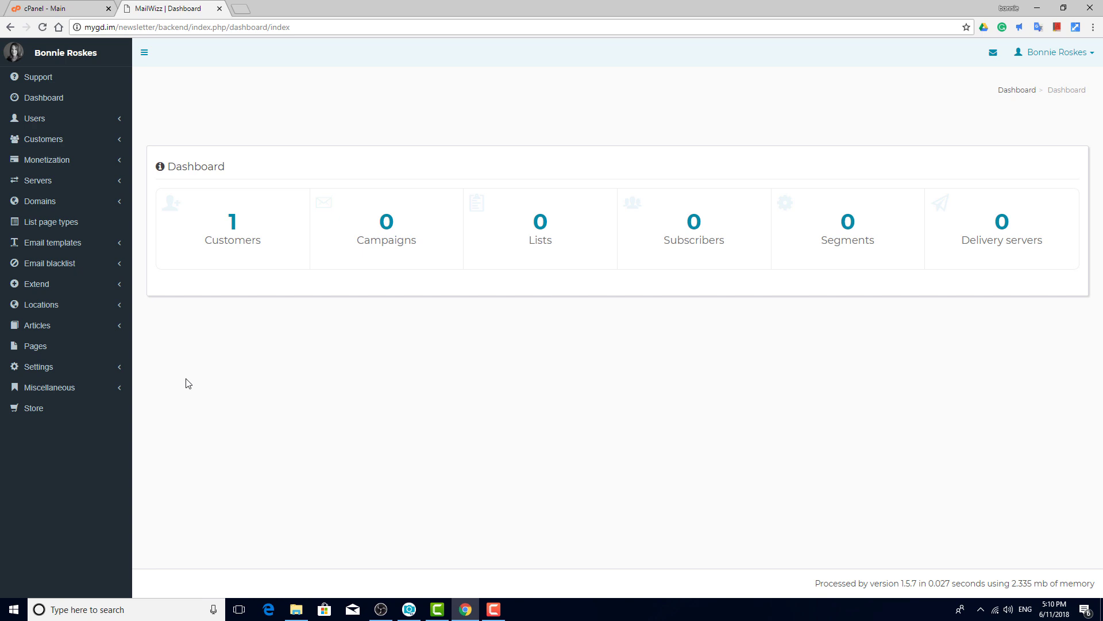
click(37, 180)
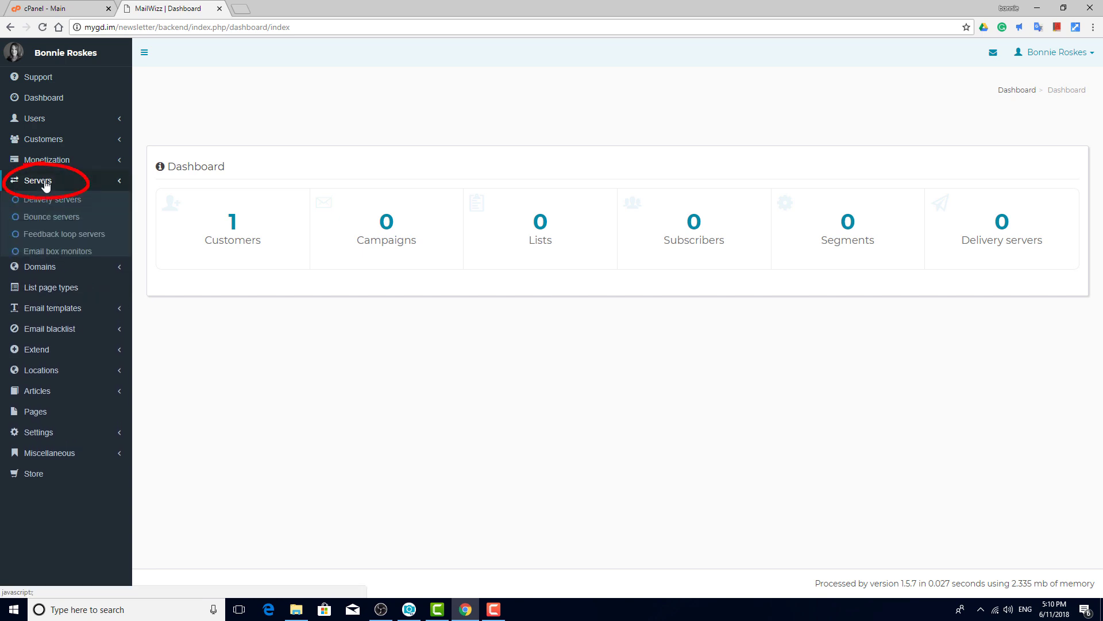
click(51, 199)
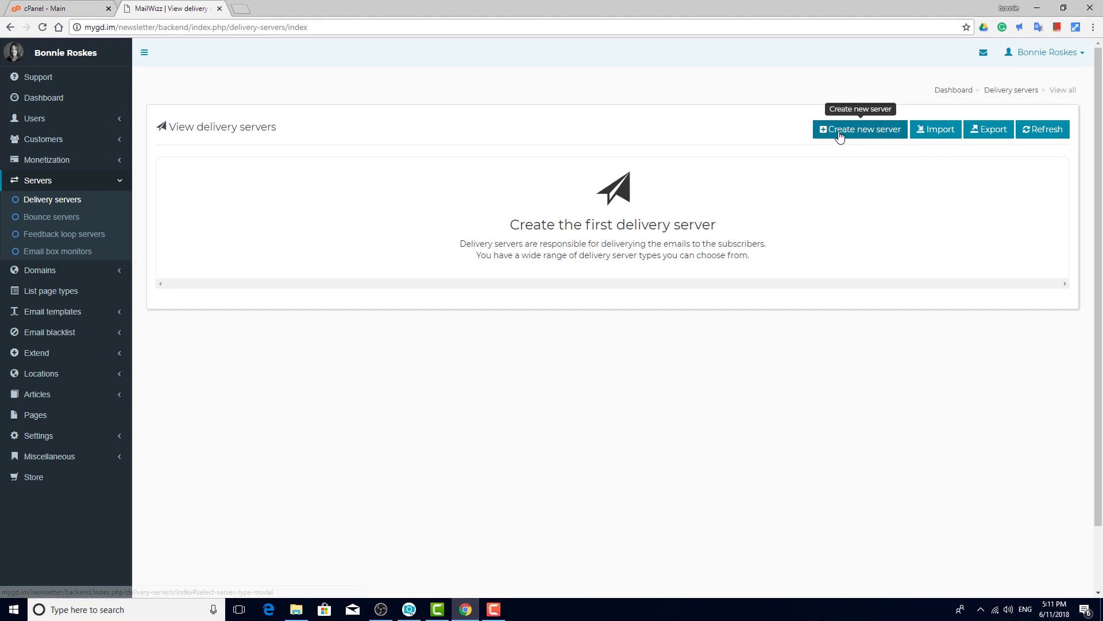
- Start a new delivery server from the empty delivery servers list
click(859, 129)
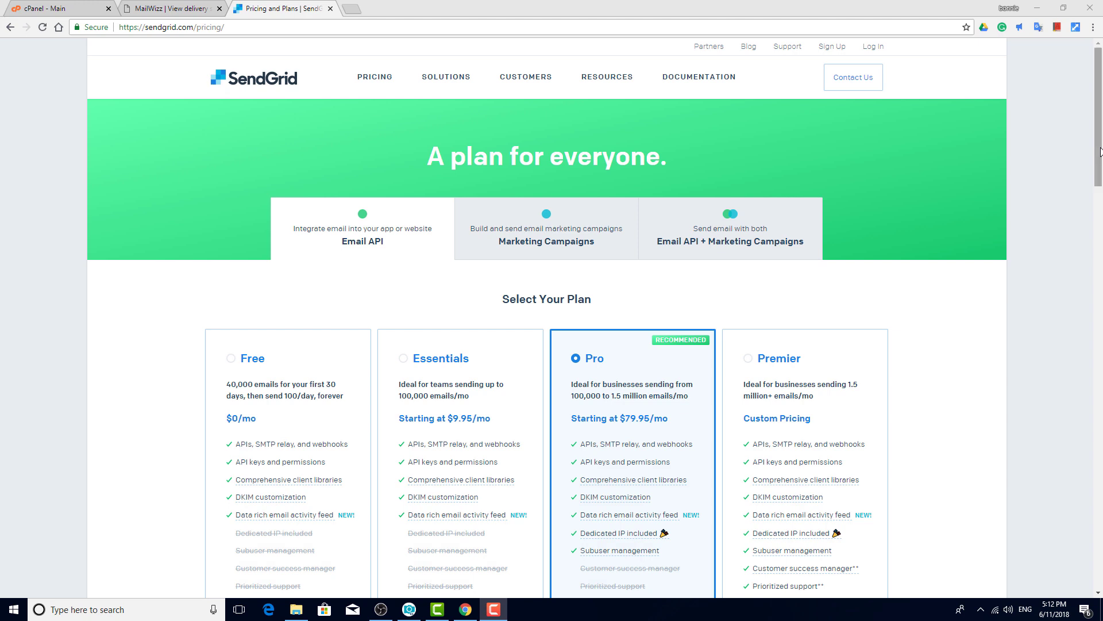
- Scroll through SendGrid's Free, Essentials, Pro and Premier pricing plans
scroll(down, 3)
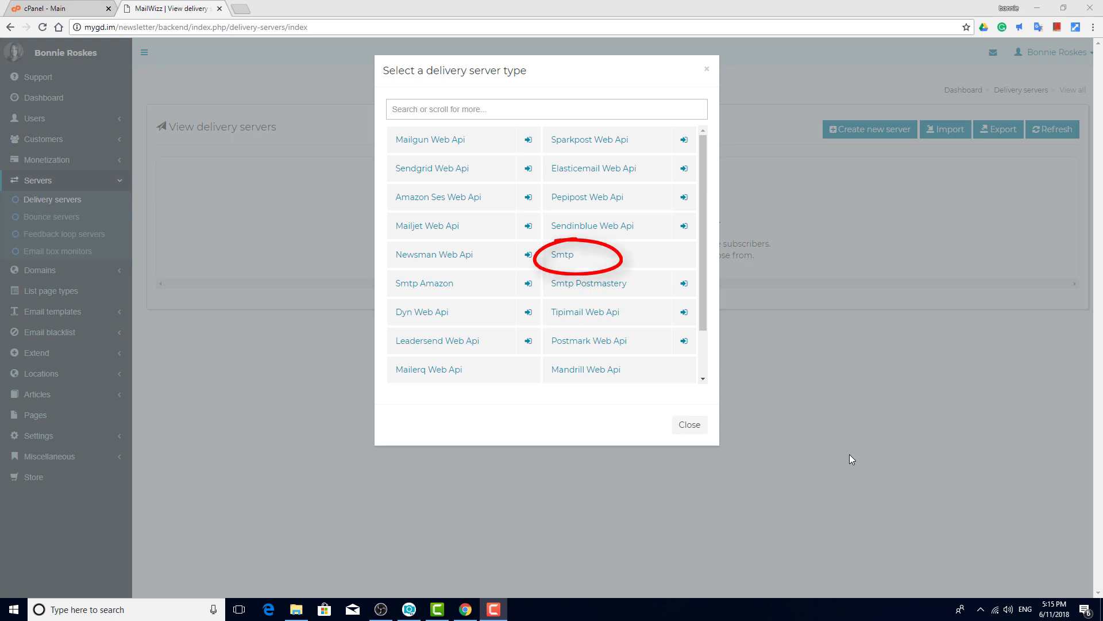
- Choose Smtp as the delivery server type and switch over to the cPanel tab
click(562, 254)
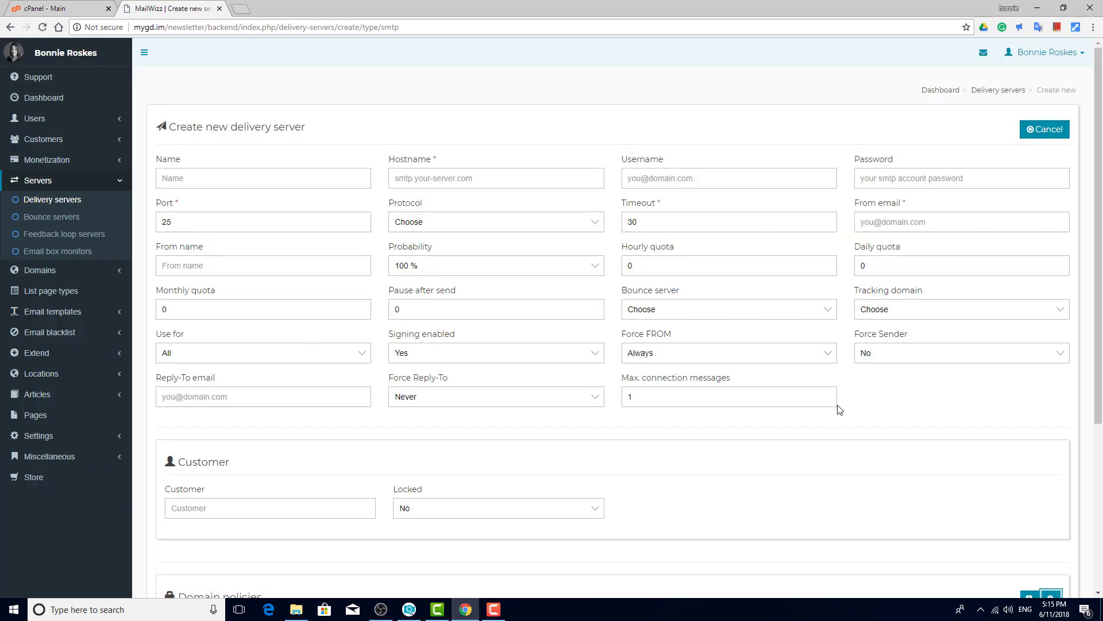
mouse_move(921, 461)
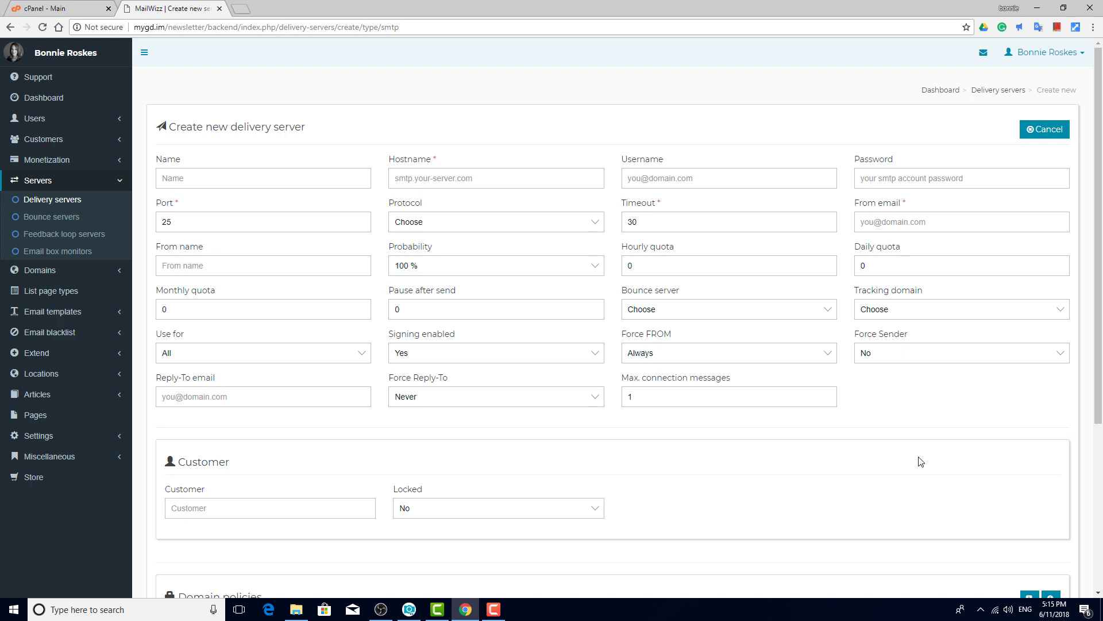
click(52, 8)
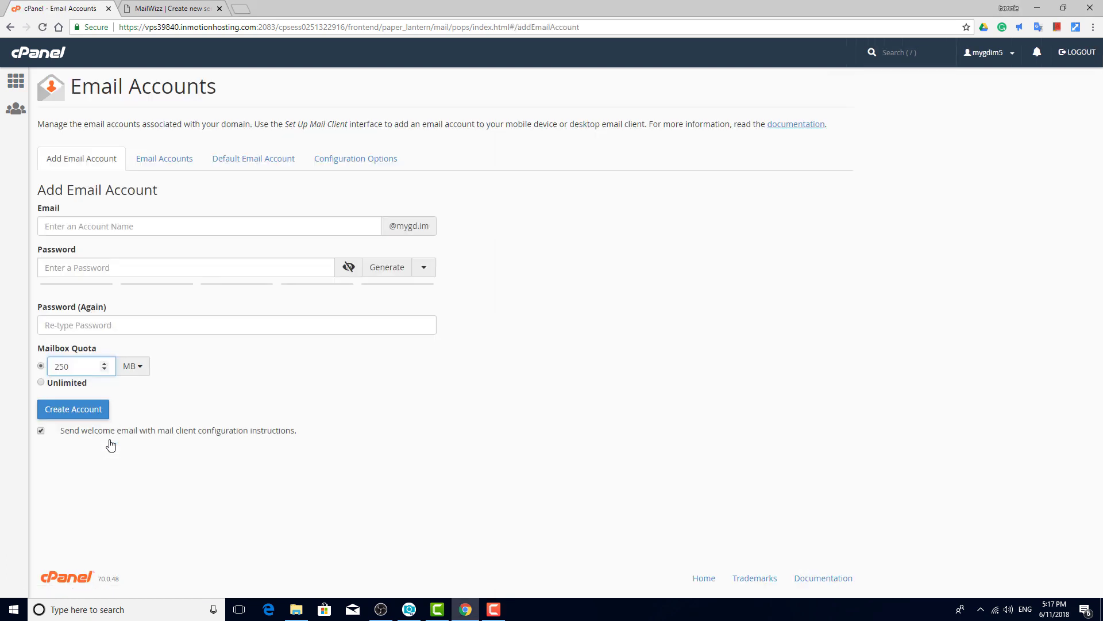
click(209, 226)
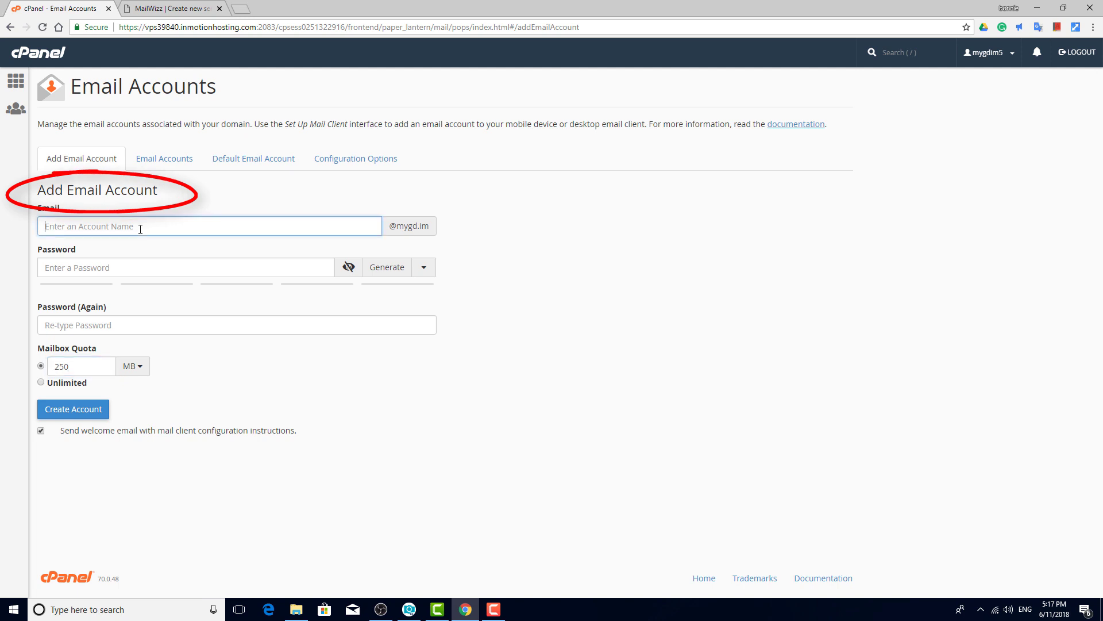
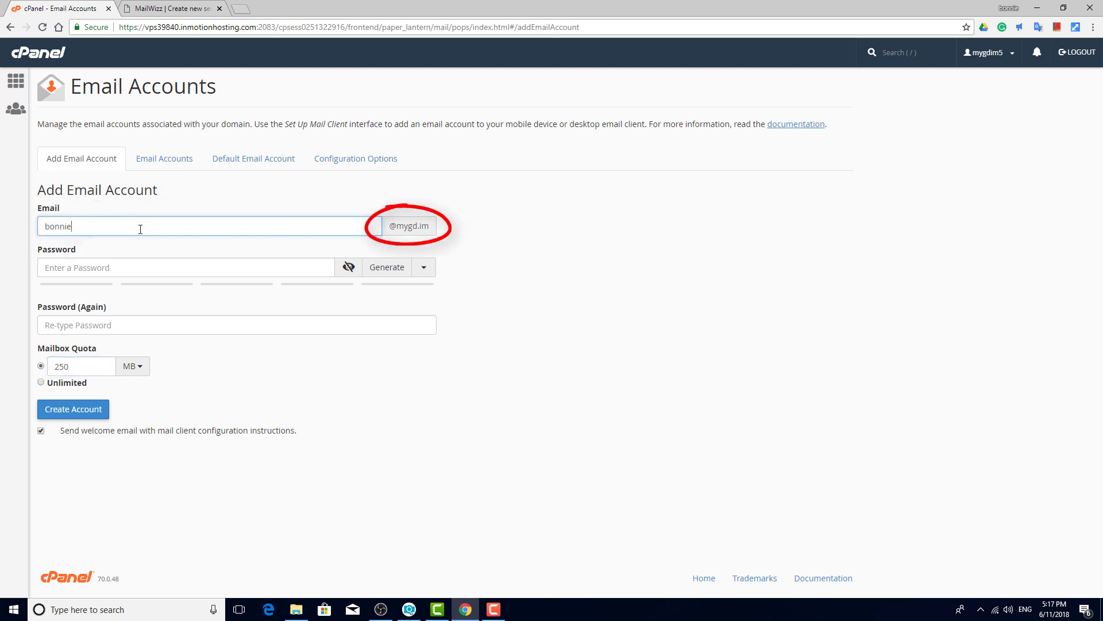
click(186, 268)
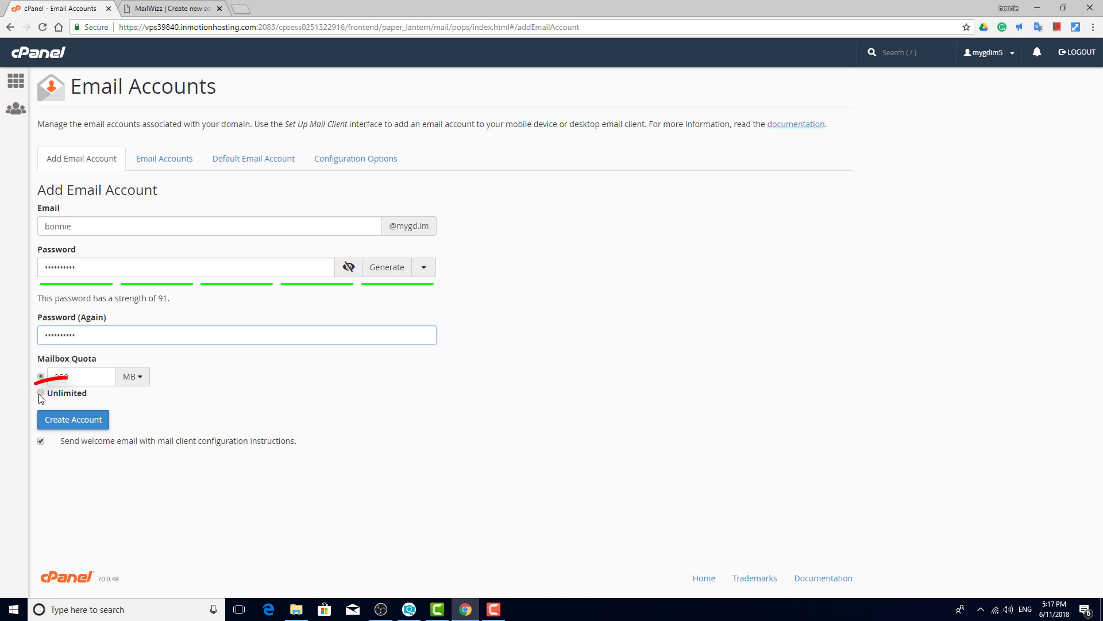
click(42, 393)
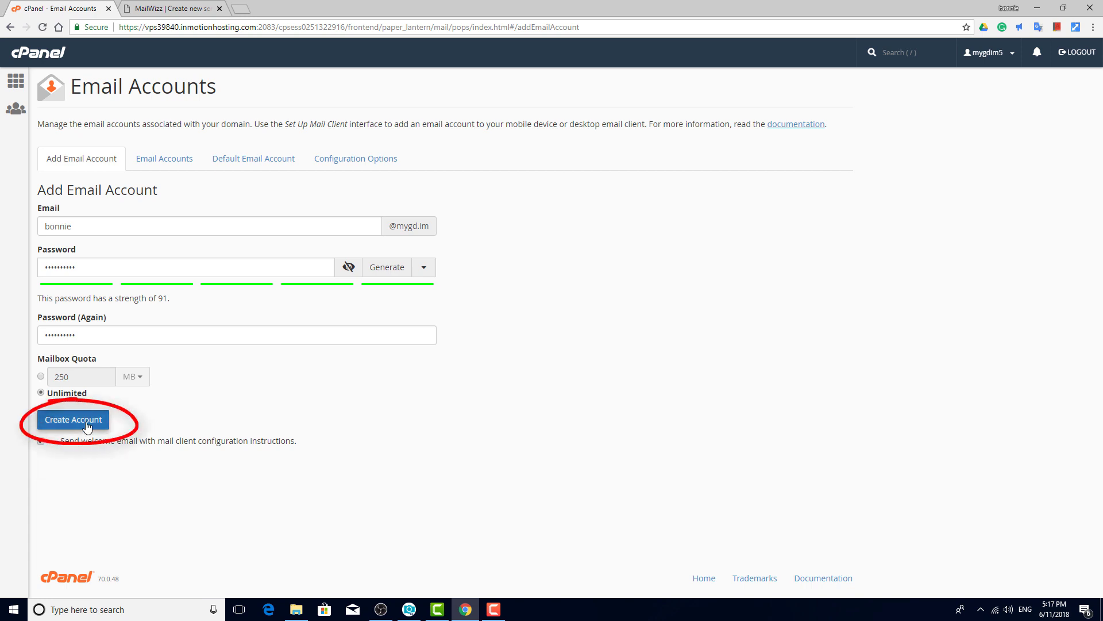
click(72, 419)
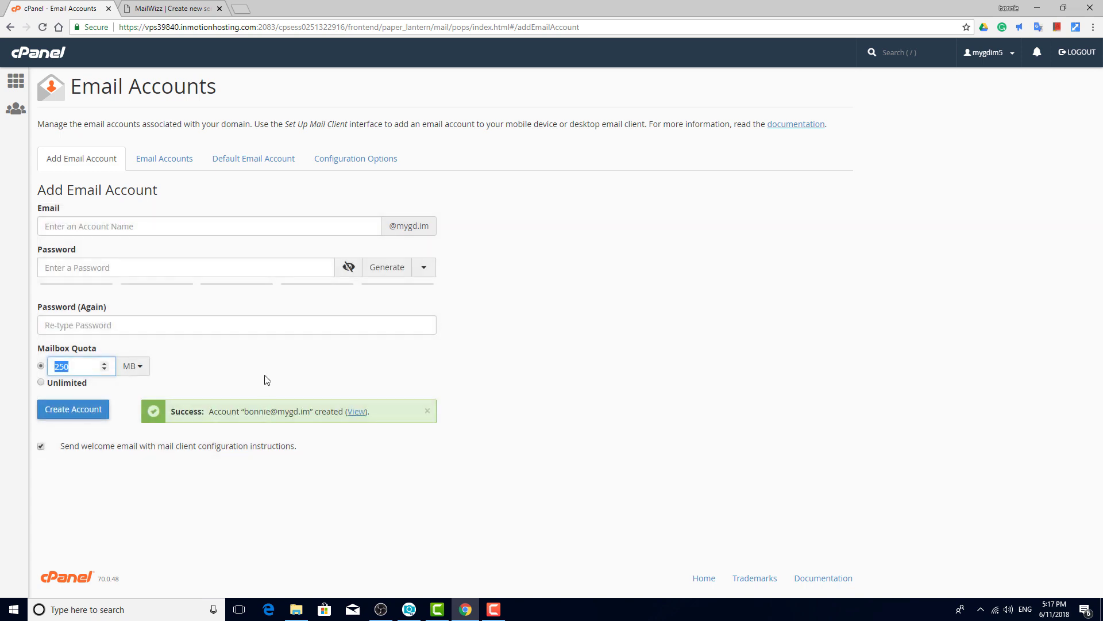
- List cPanel's email accounts and launch webmail for the new bonnie mailbox
click(164, 157)
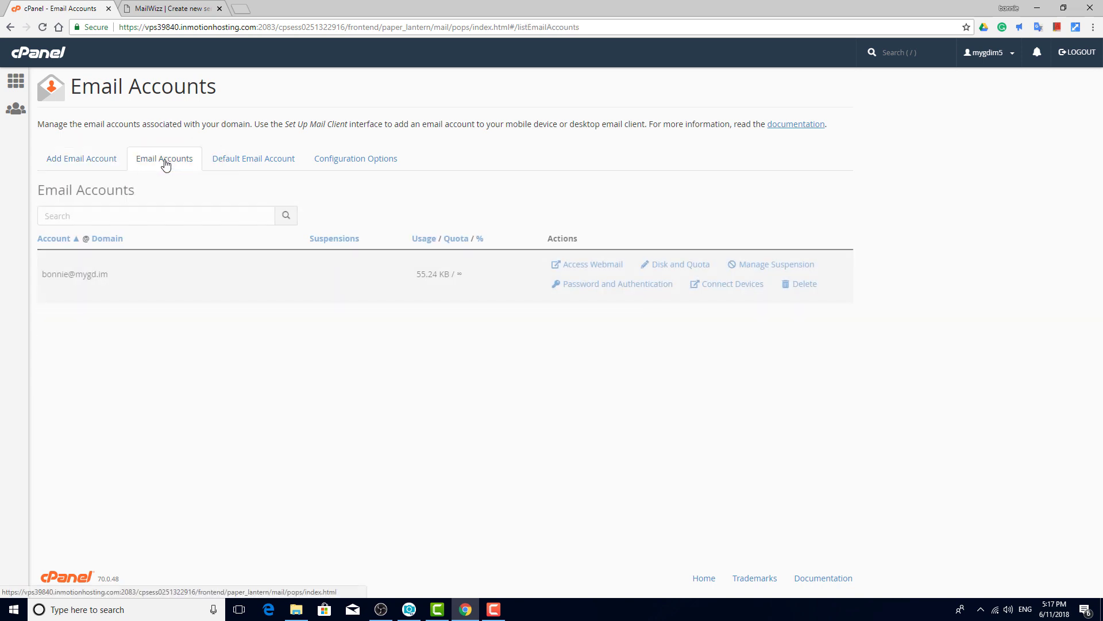
mouse_move(227, 179)
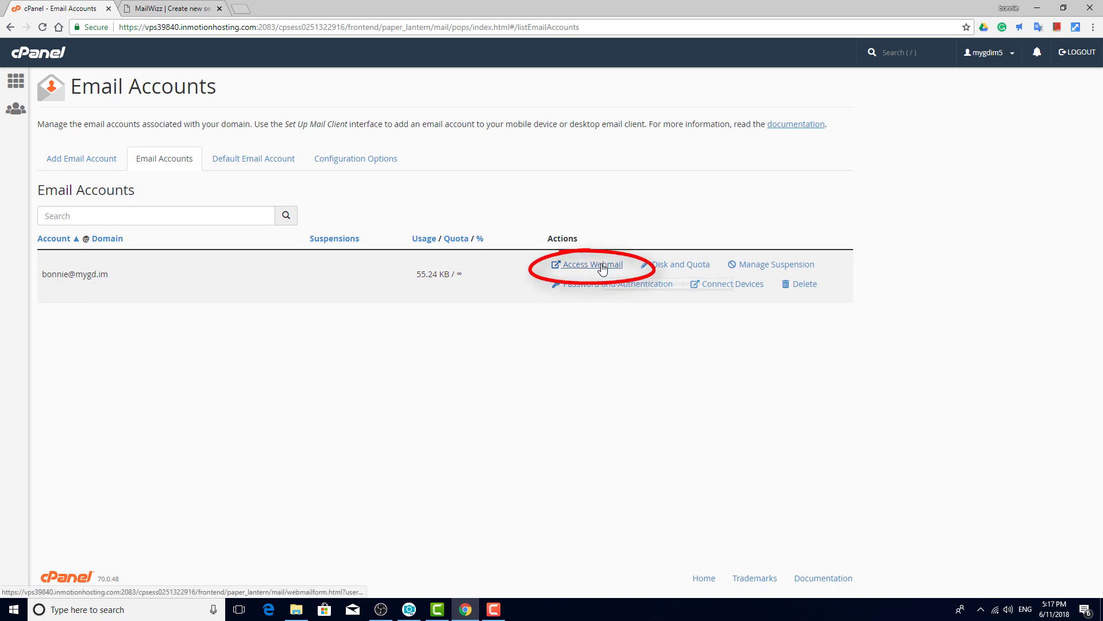
click(590, 265)
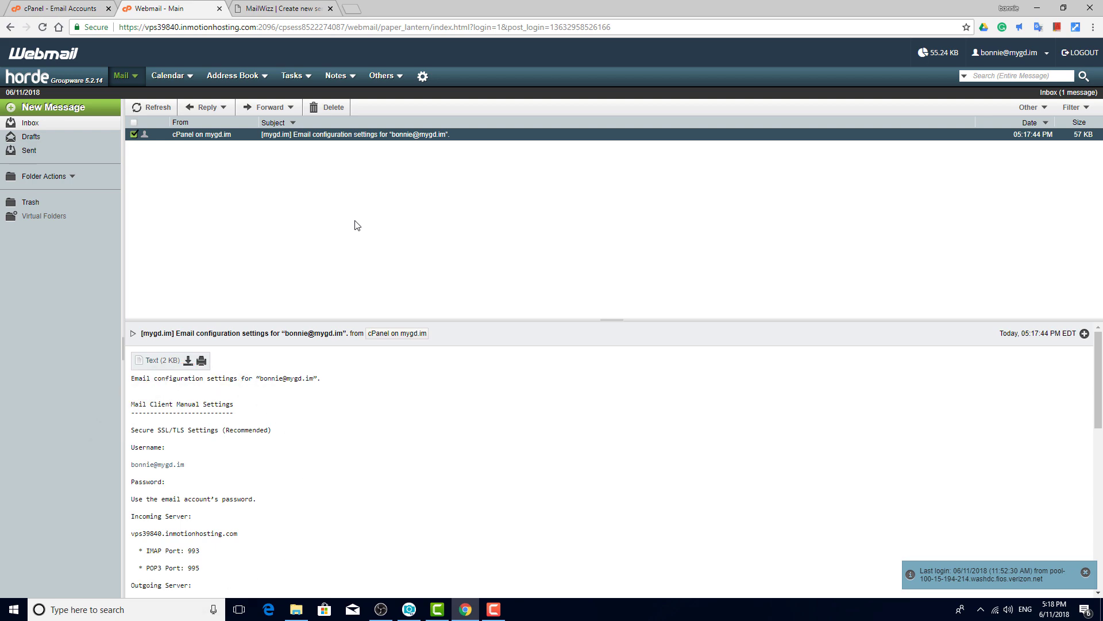
- Return to the MailWizz tab with the SMTP delivery server form after reading the email settings
click(282, 8)
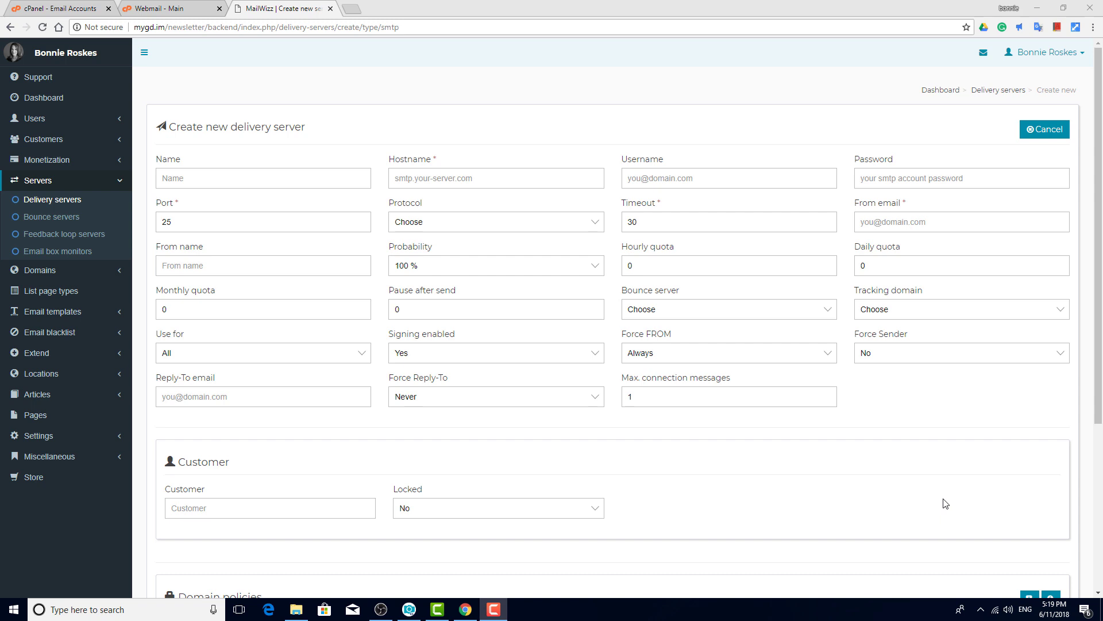
- Go to Servers > Bounce servers, showing no bounce servers yet
click(50, 217)
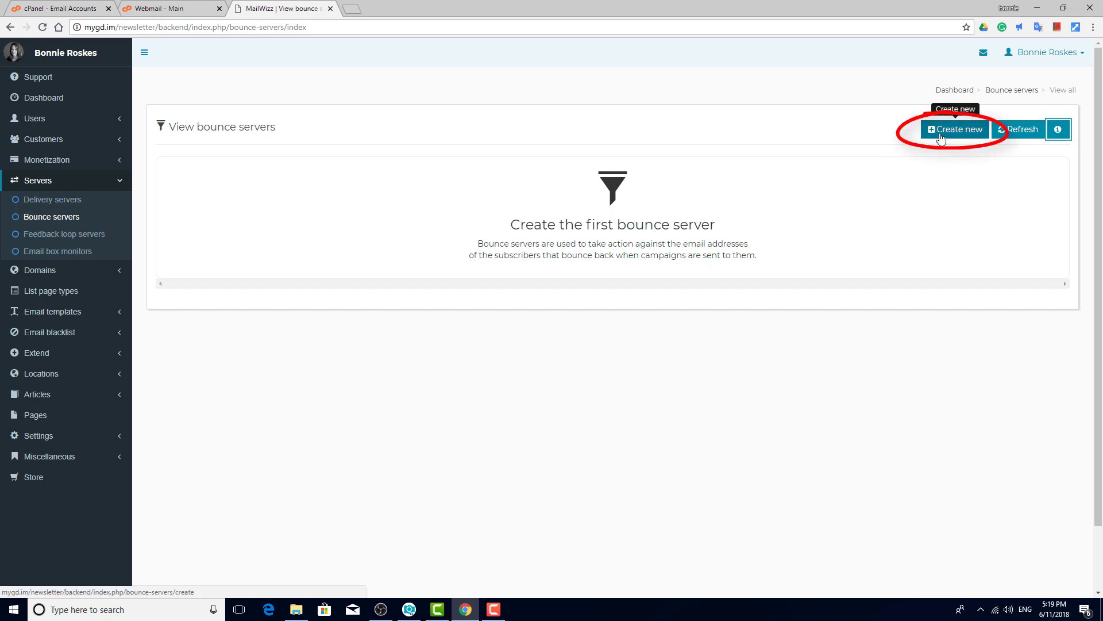
- Begin a new bounce server and grab the incoming mail server hostname from the webmail configuration email
click(954, 130)
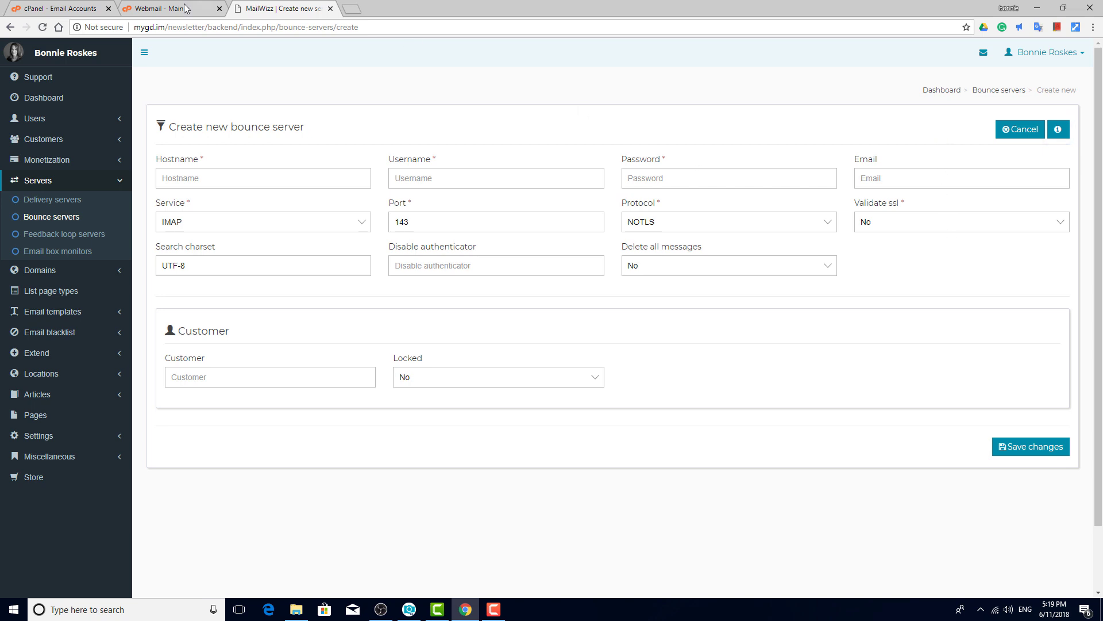
click(169, 8)
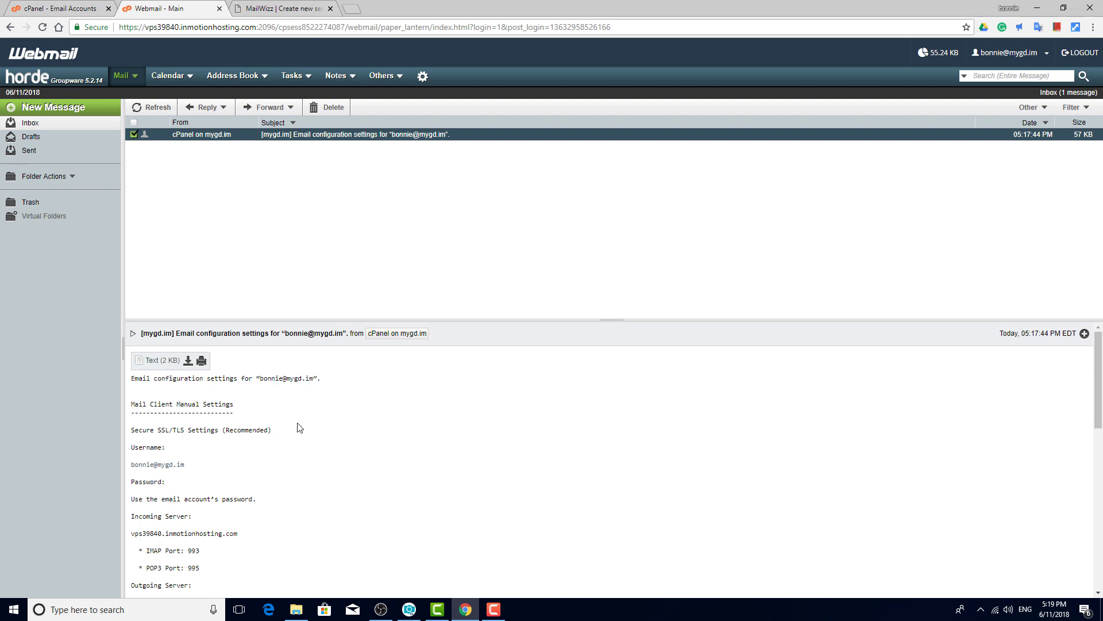
double_click(179, 476)
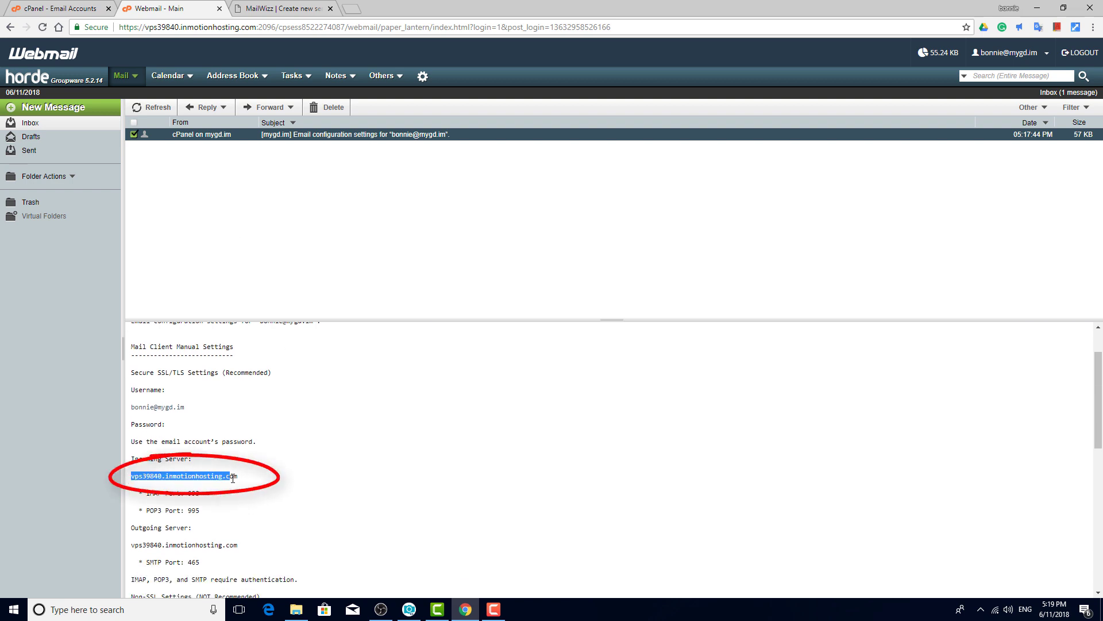
click(282, 8)
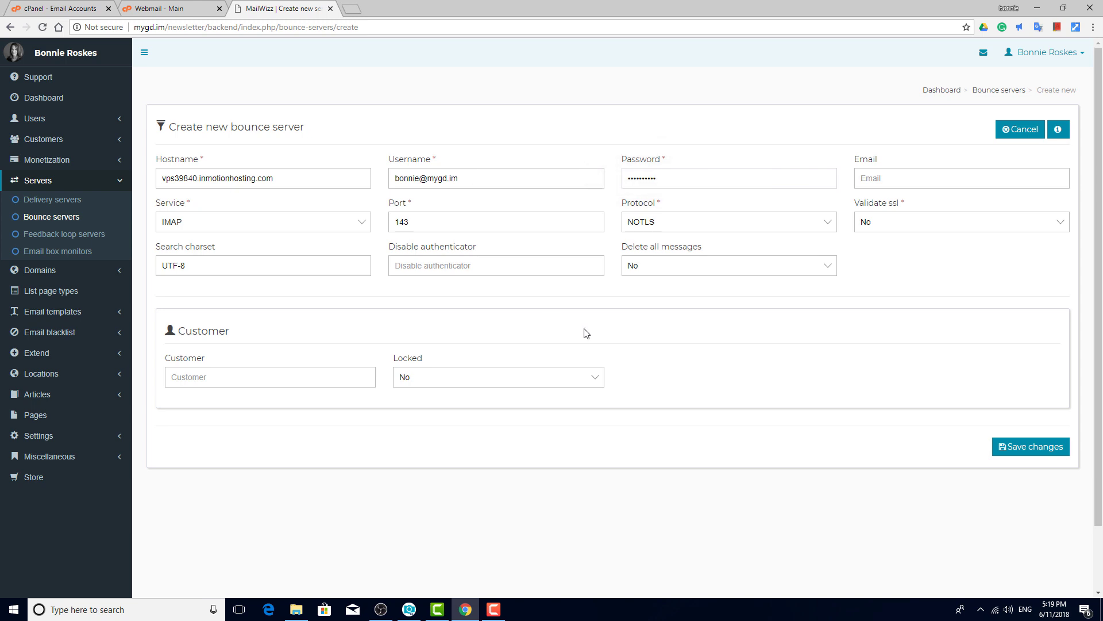
- Save the IMAP bounce server, then return to the delivery servers list
click(1030, 446)
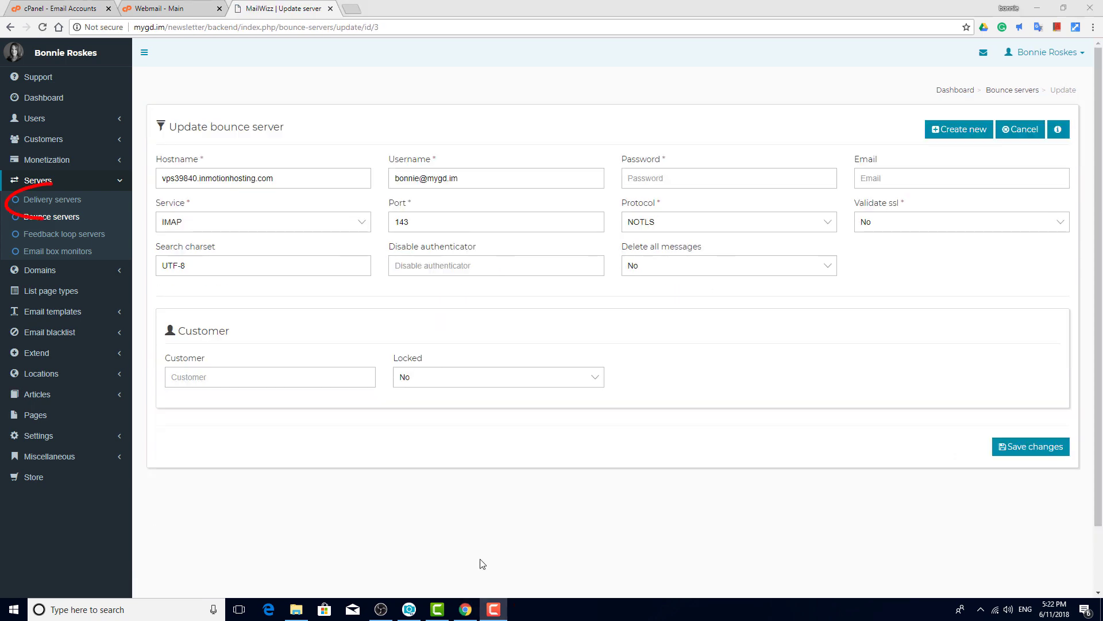
click(51, 199)
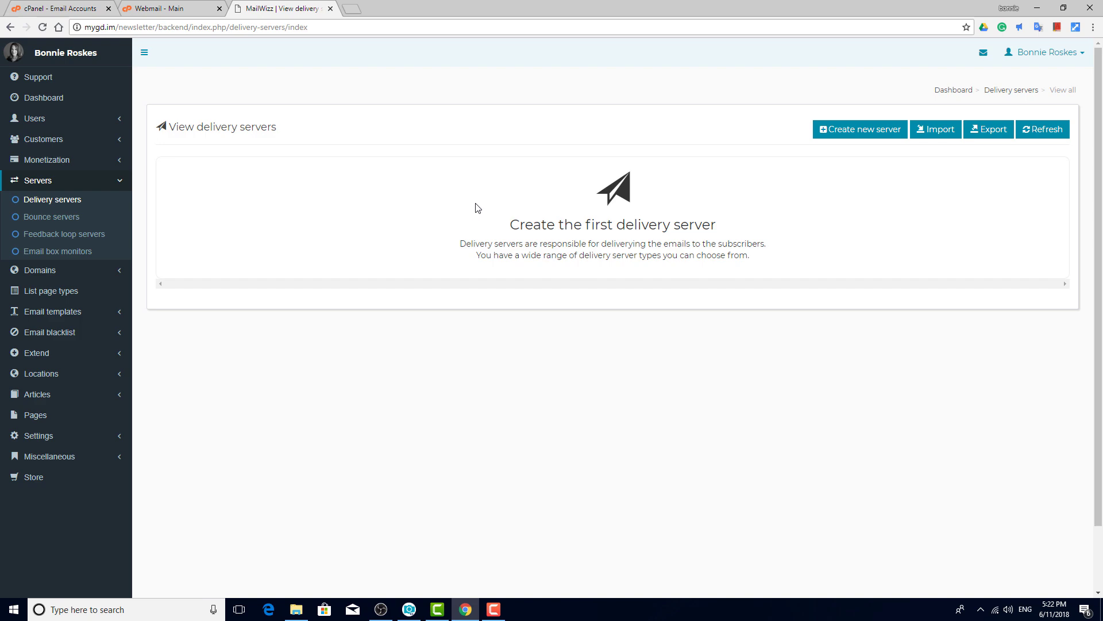
- Create a plain SMTP delivery server named 'Host SMTP'
click(860, 129)
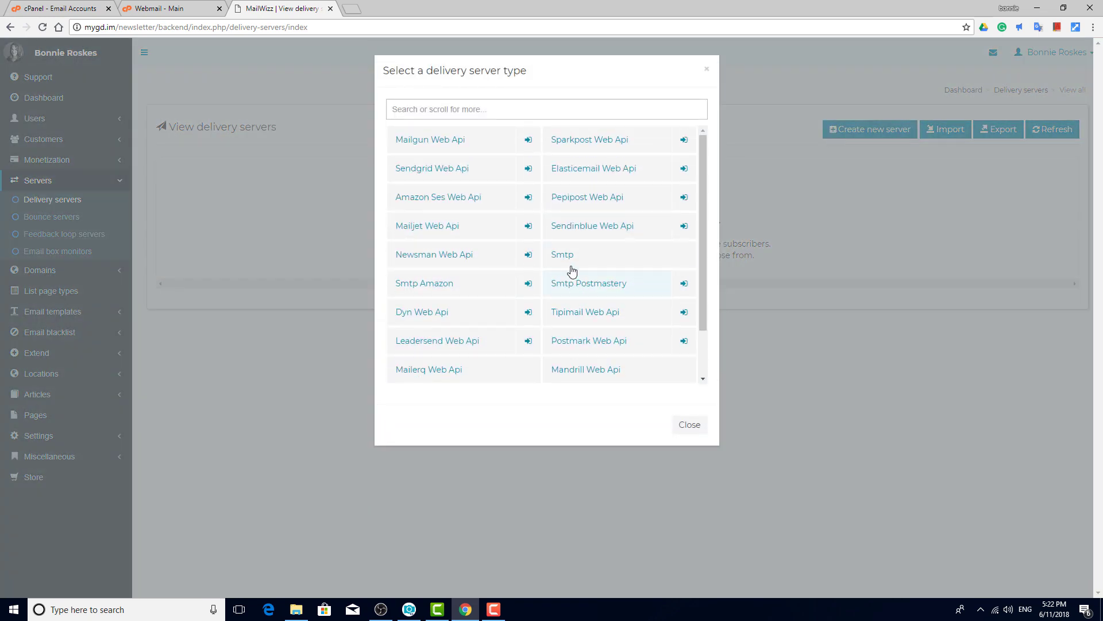
click(562, 254)
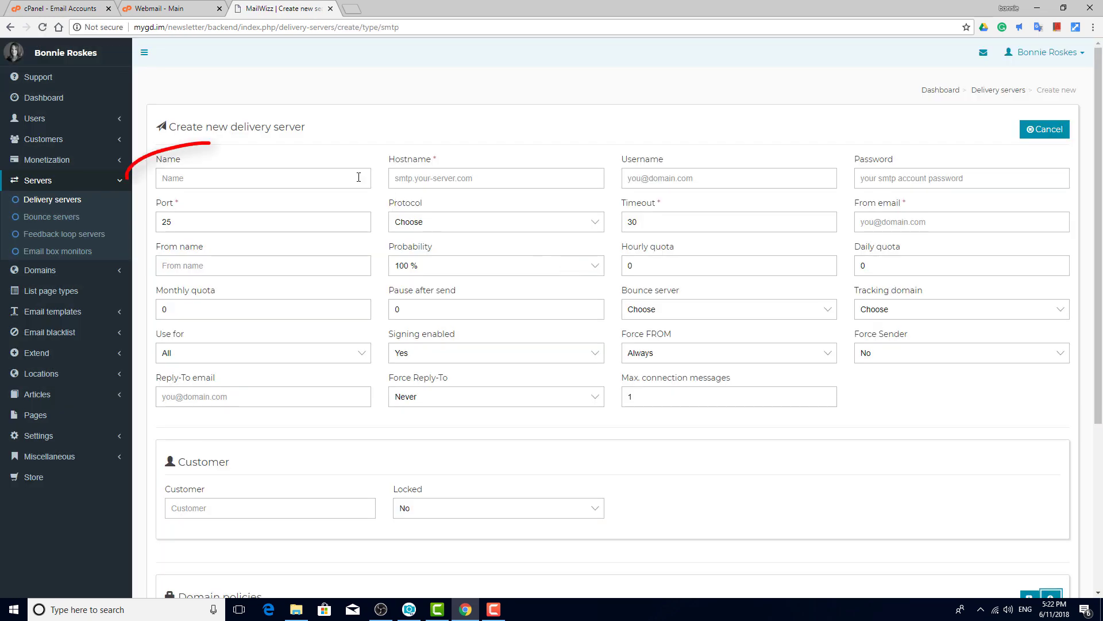
text(Host SM)
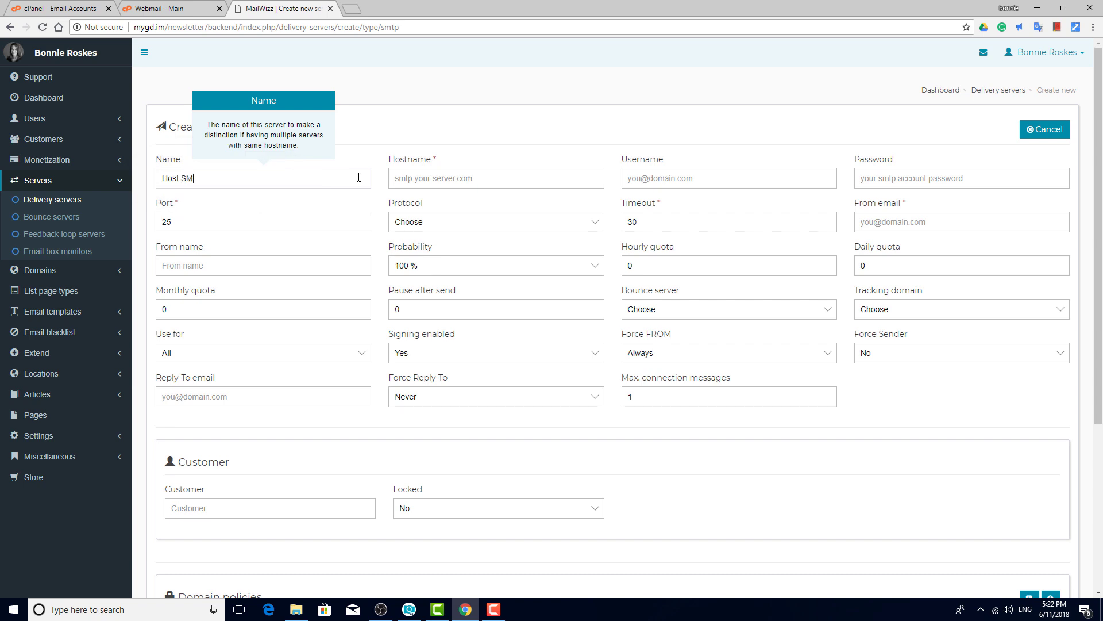
text(TP)
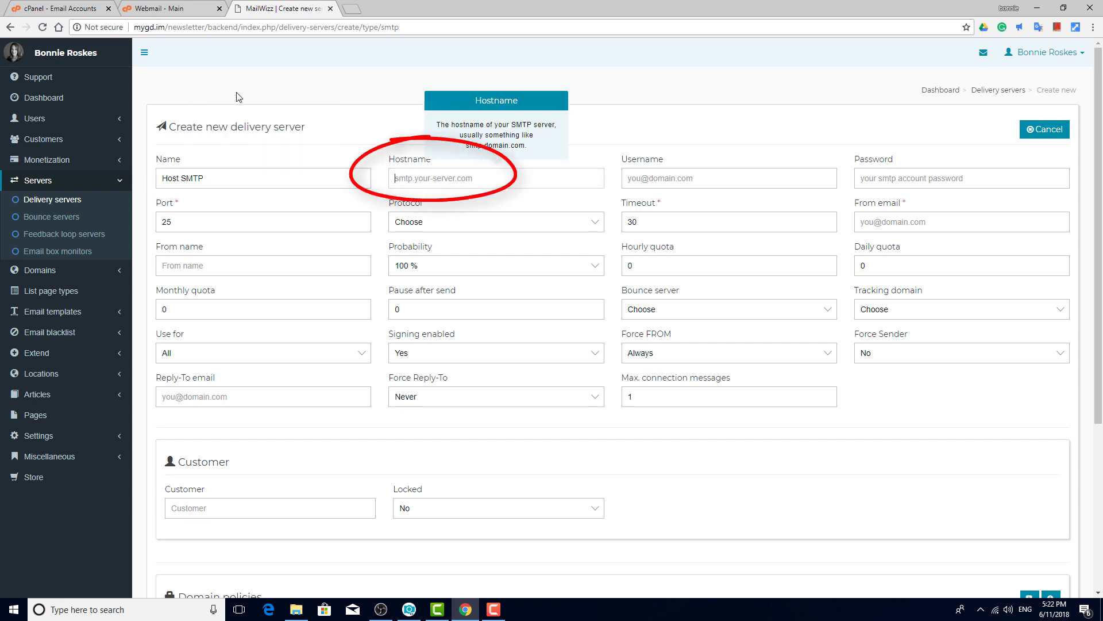
- Fill in the hosting hostname and the 'bonnie' mailbox username and password
click(169, 8)
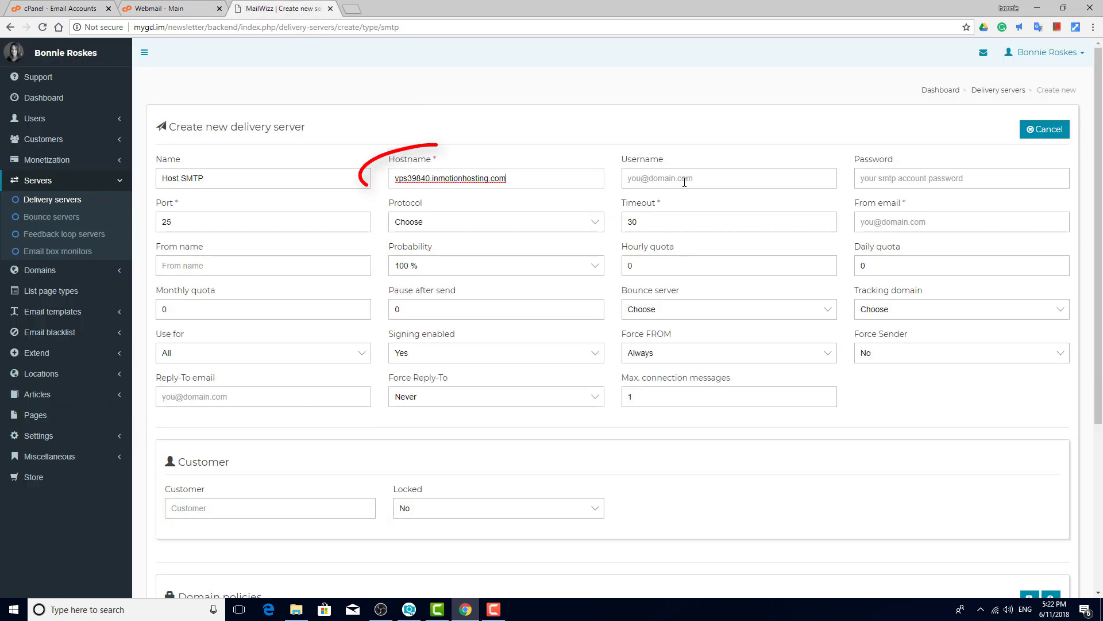
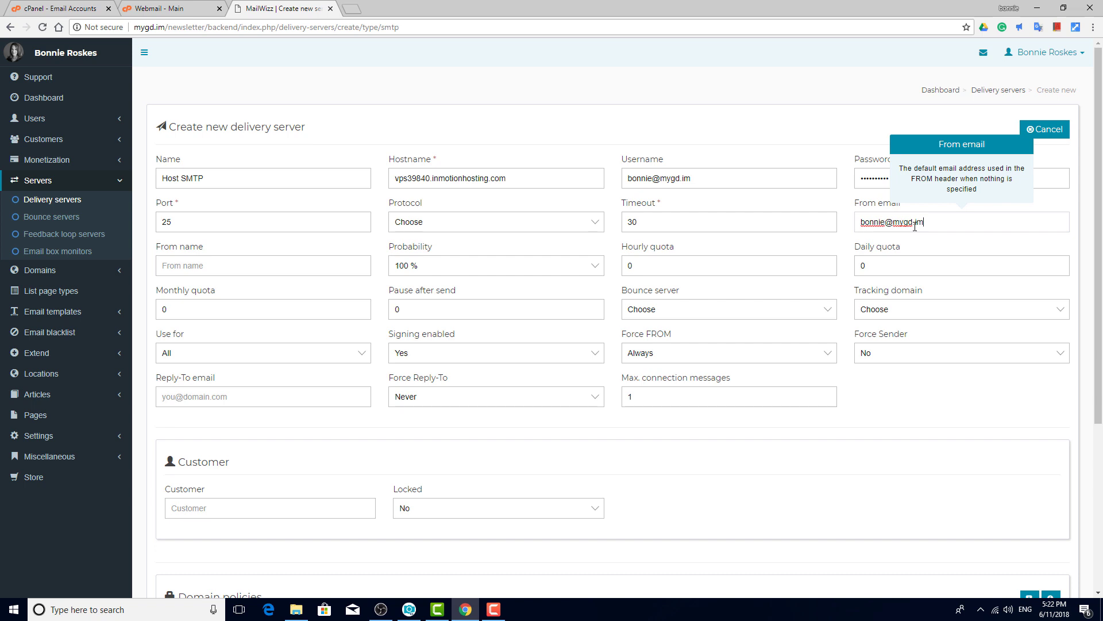
- Choose the new IMAP bounce server from the Bounce server dropdown
click(728, 309)
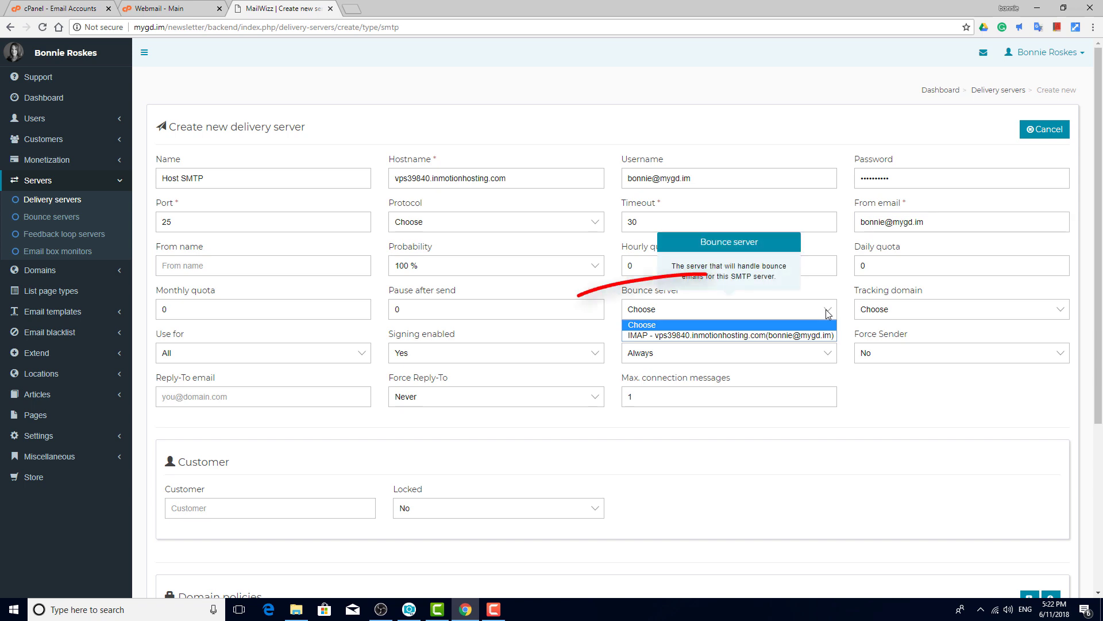
click(729, 334)
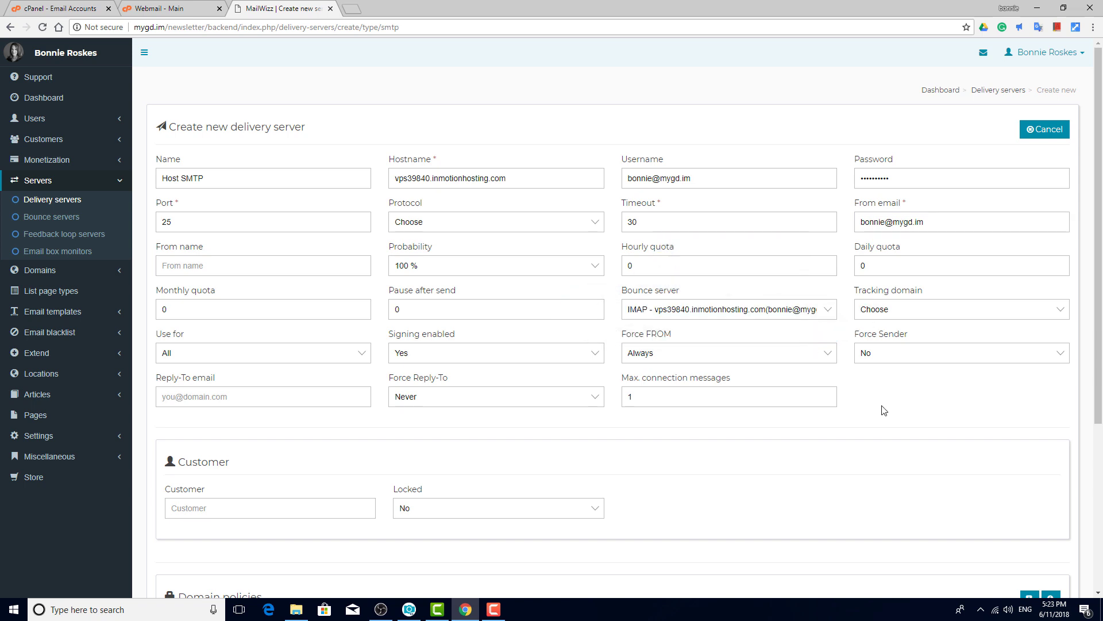
mouse_move(908, 419)
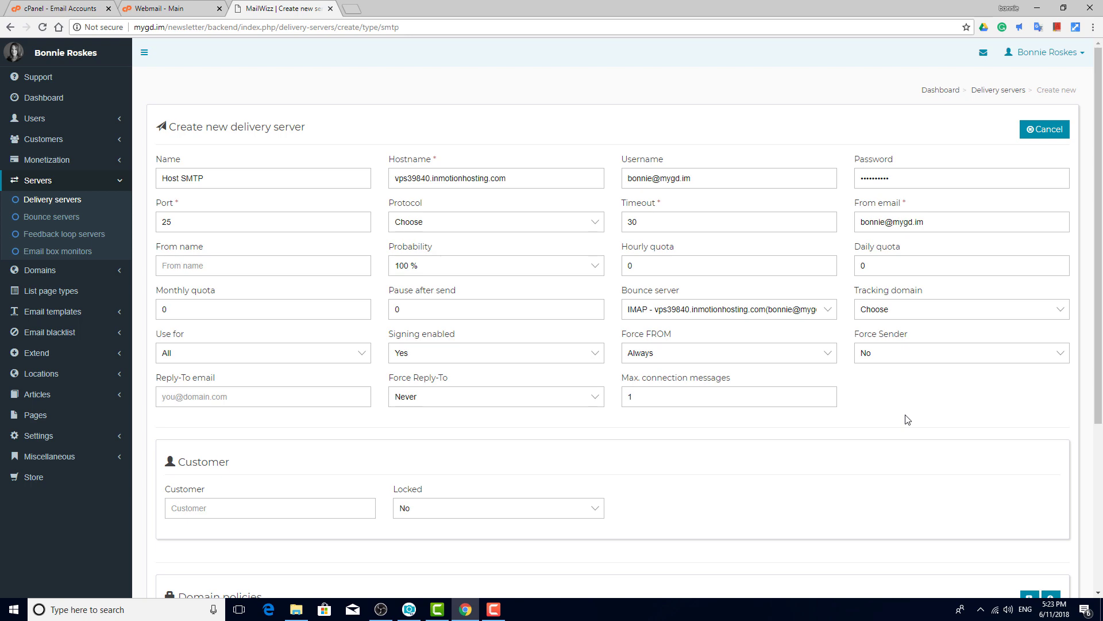
- Save the SMTP delivery server and enter the 'bonnie' mailbox address as validation recipient
click(1030, 535)
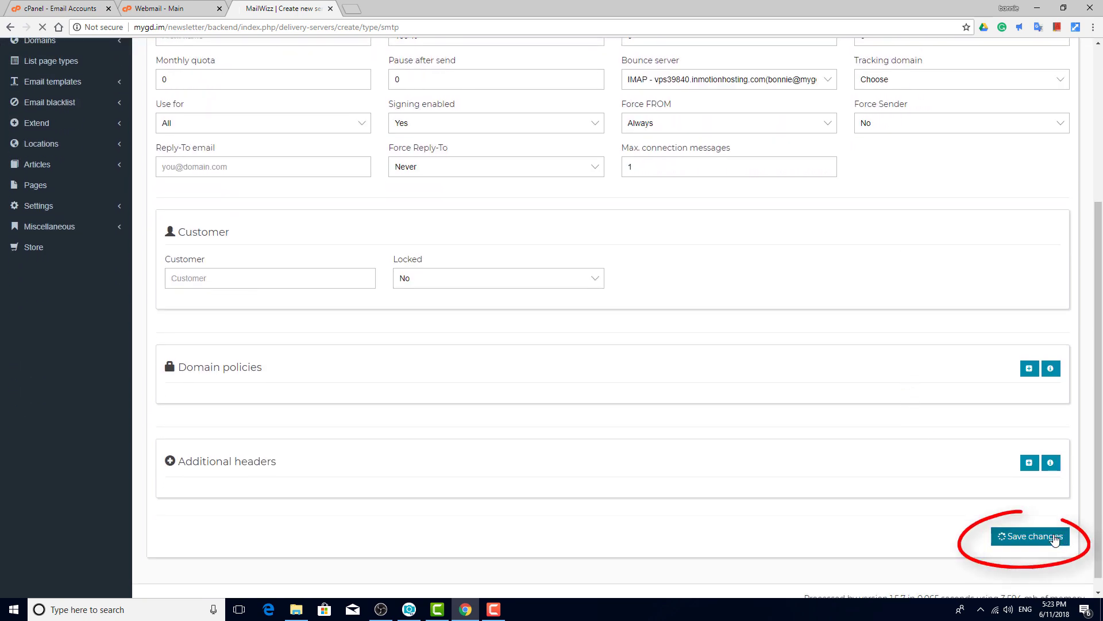
click(1030, 537)
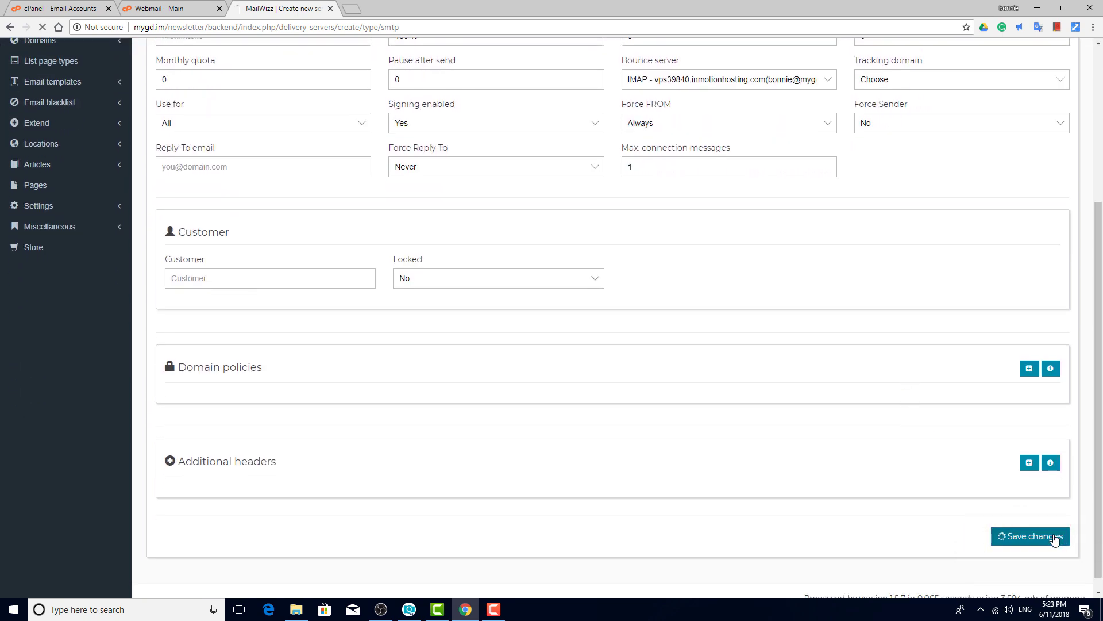
click(1029, 536)
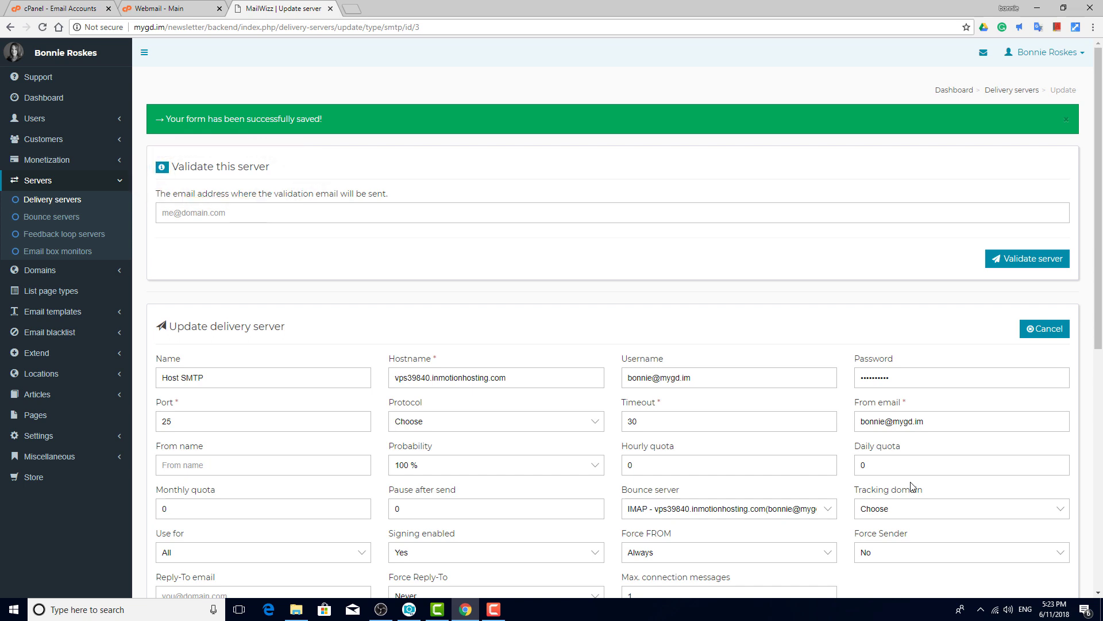
mouse_move(864, 451)
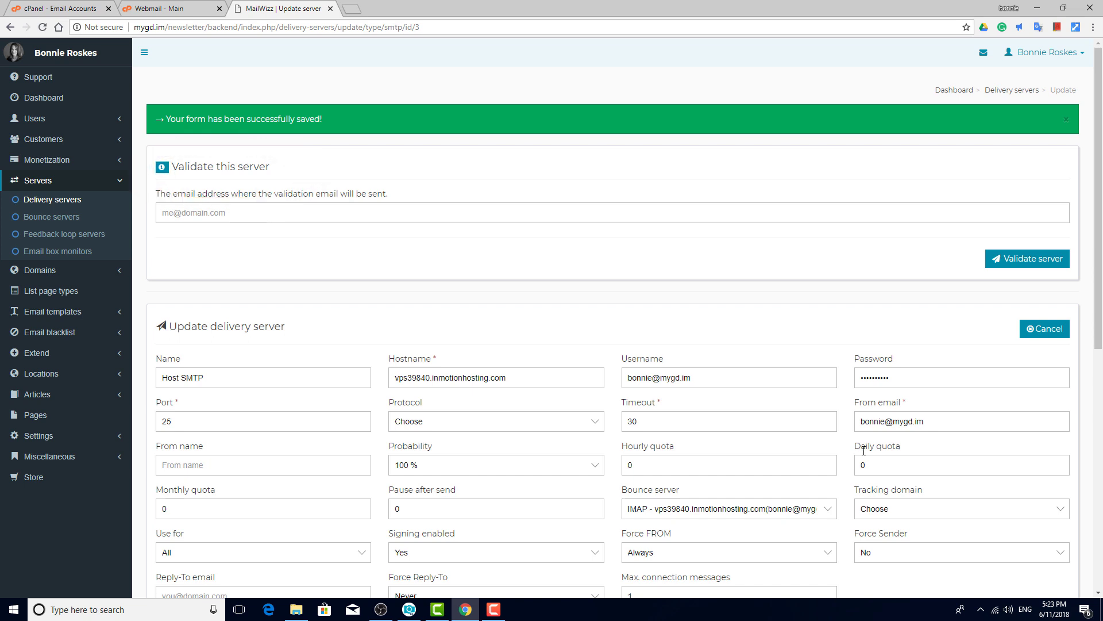
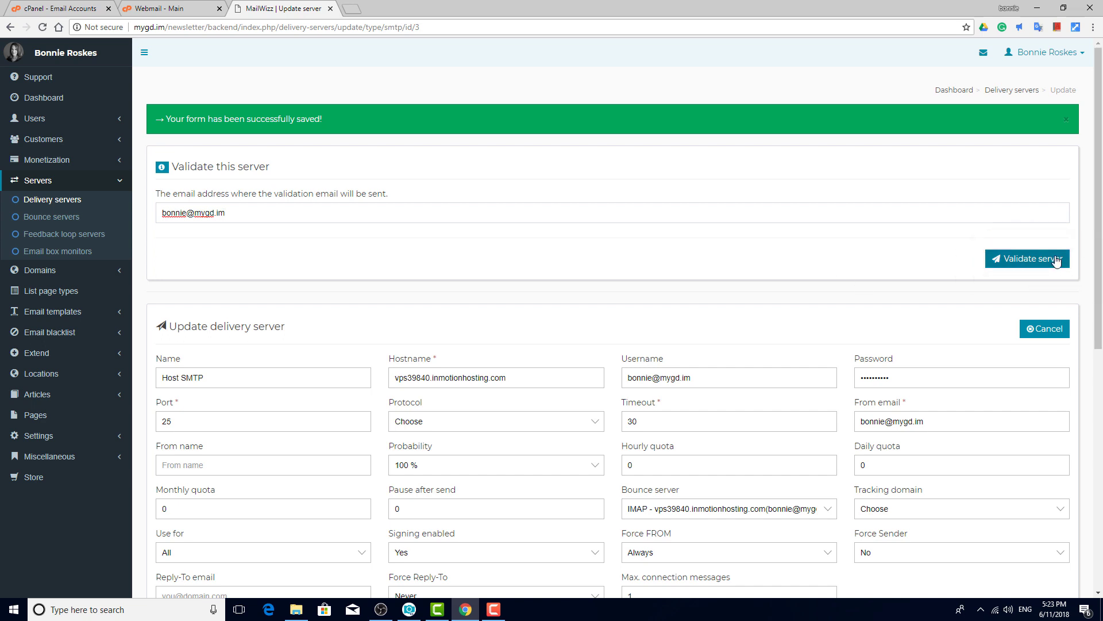
- Send the validation email and refresh the Horde inbox to see it arrive
click(1027, 259)
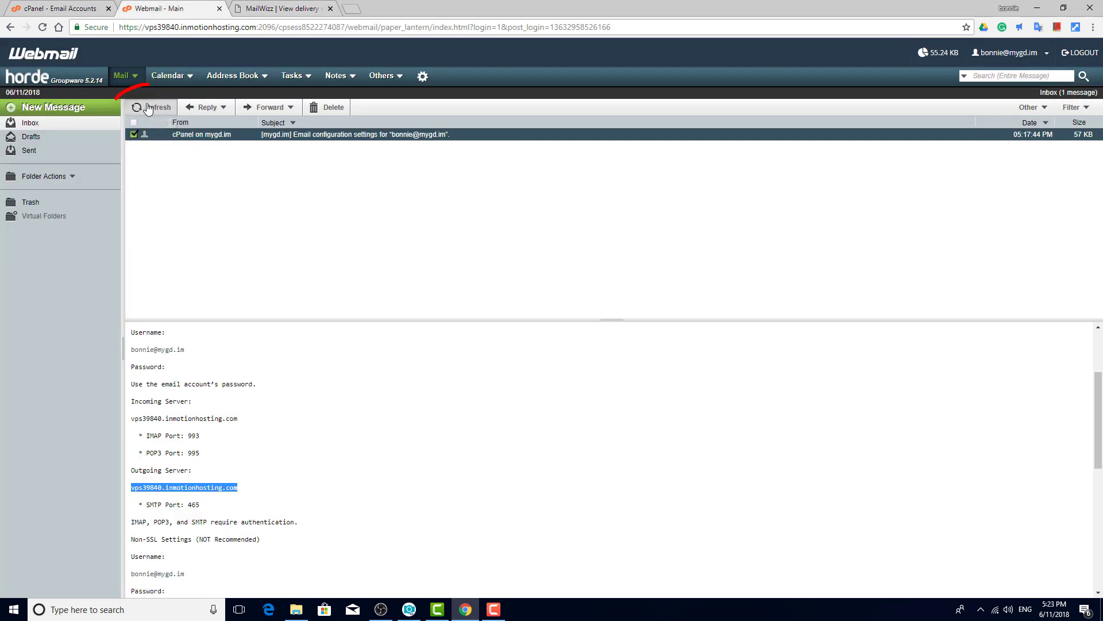
click(151, 106)
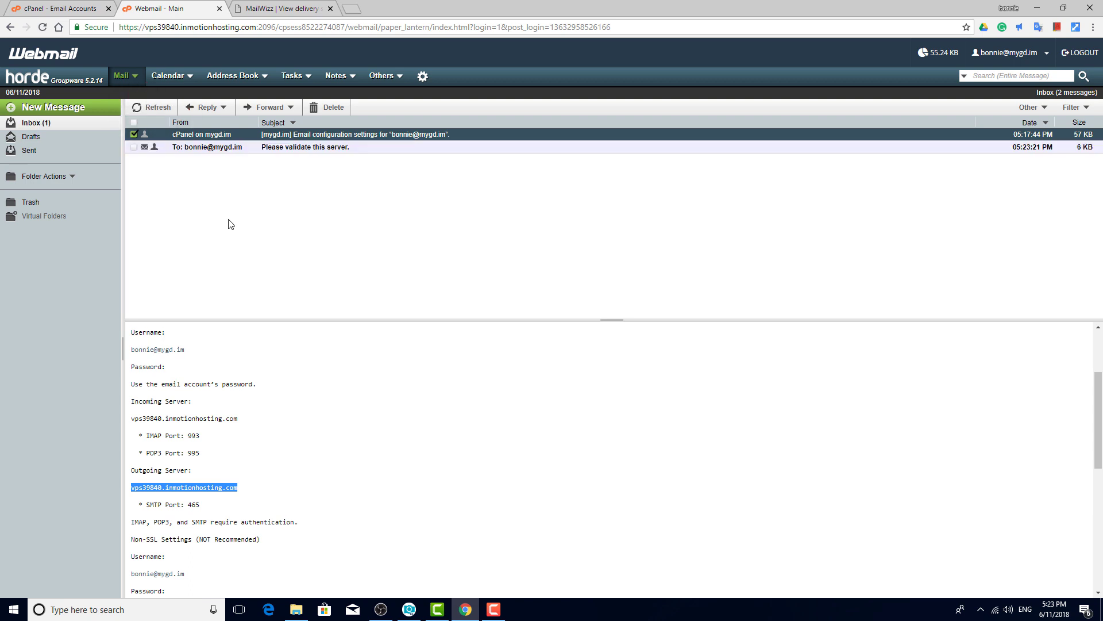